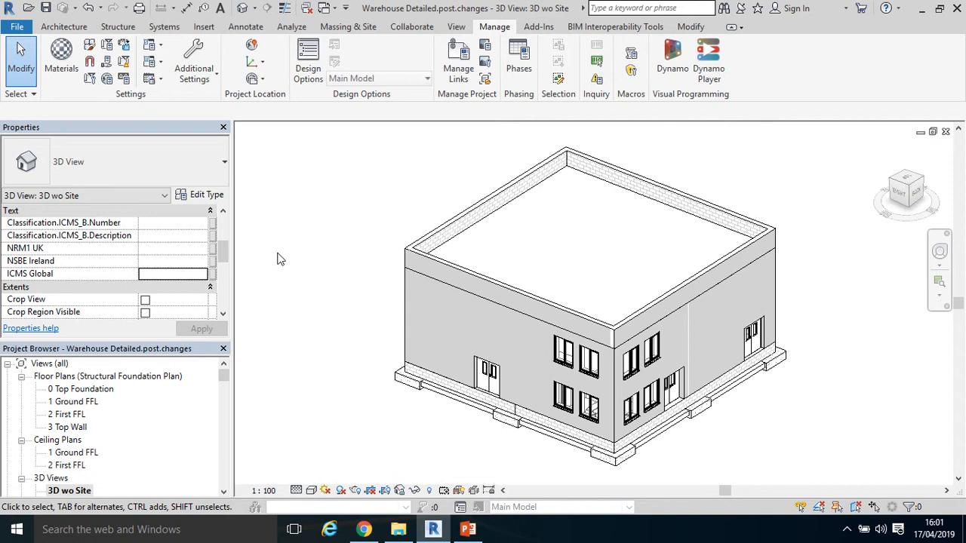
mouse_move(383, 214)
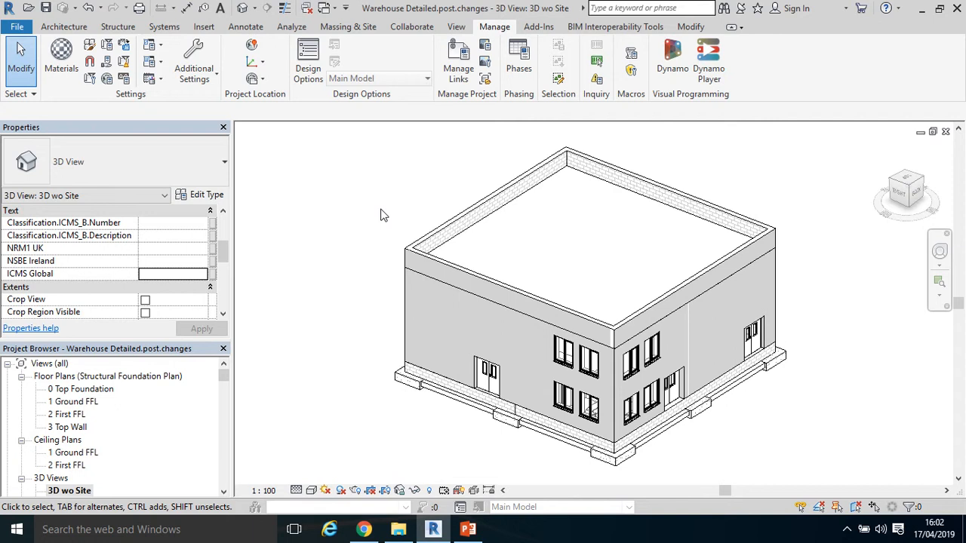
mouse_move(400, 145)
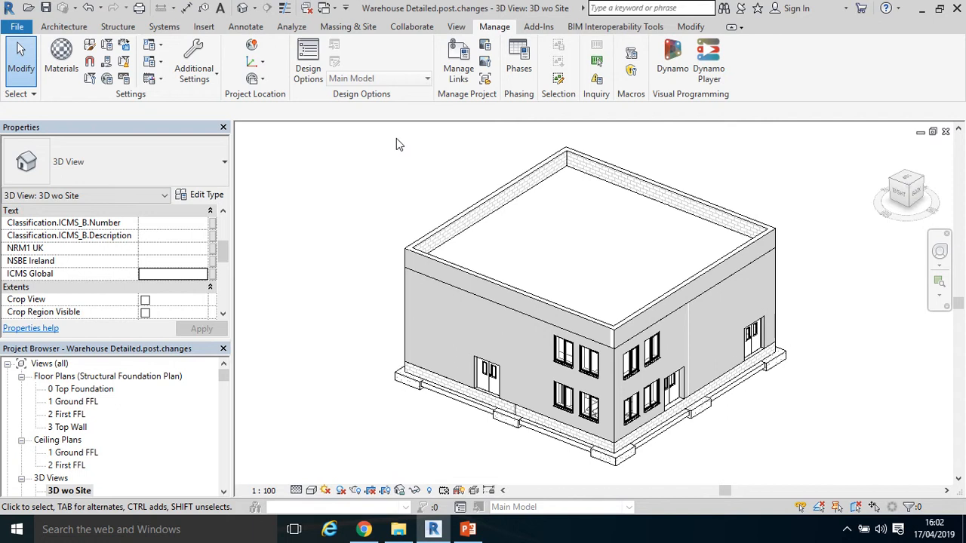
mouse_move(356, 160)
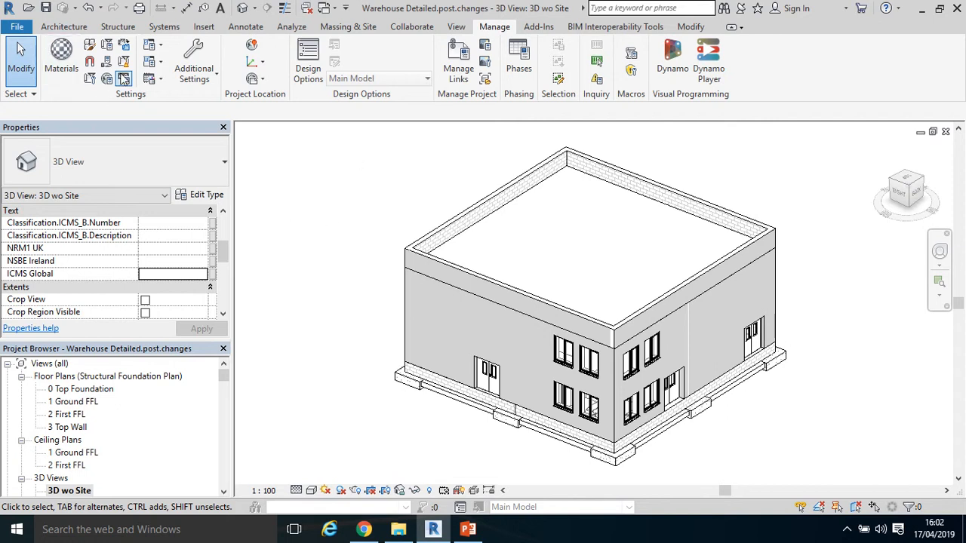
Start a DWF/DWFx export of the warehouse limited to the current 3D site view.
click(17, 27)
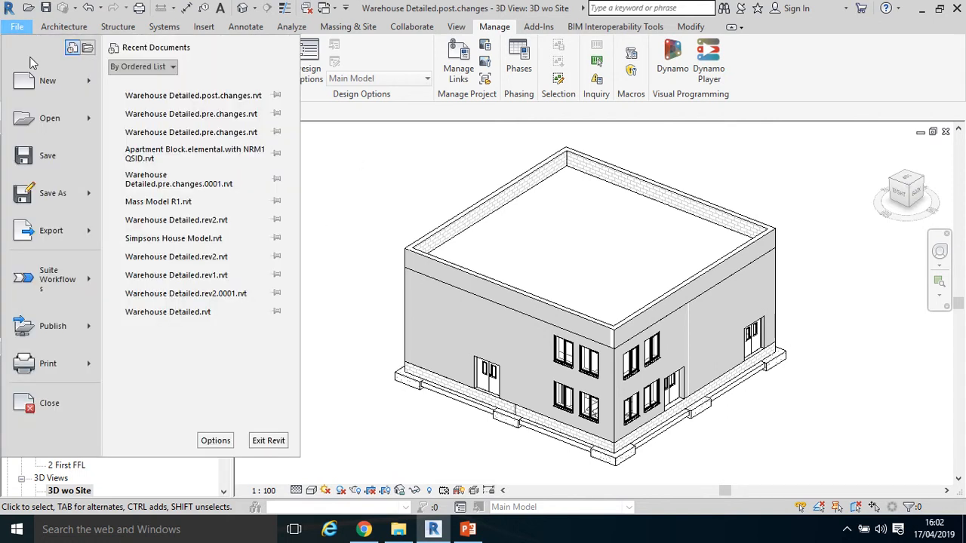
click(52, 230)
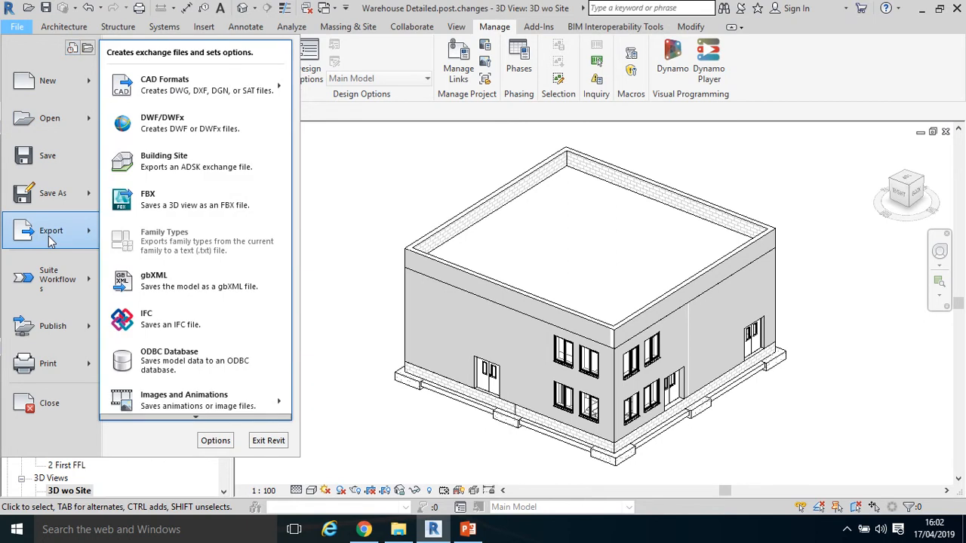
mouse_move(214, 160)
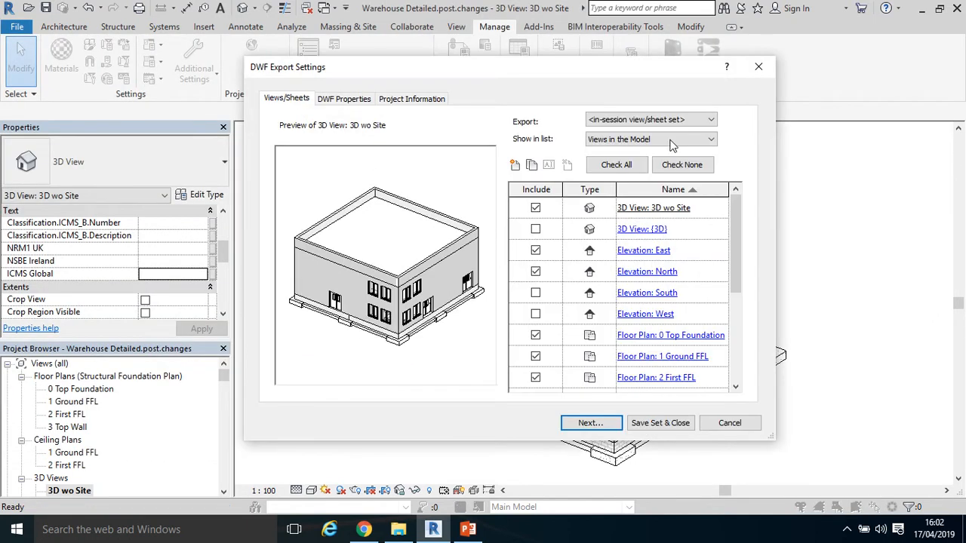
click(649, 119)
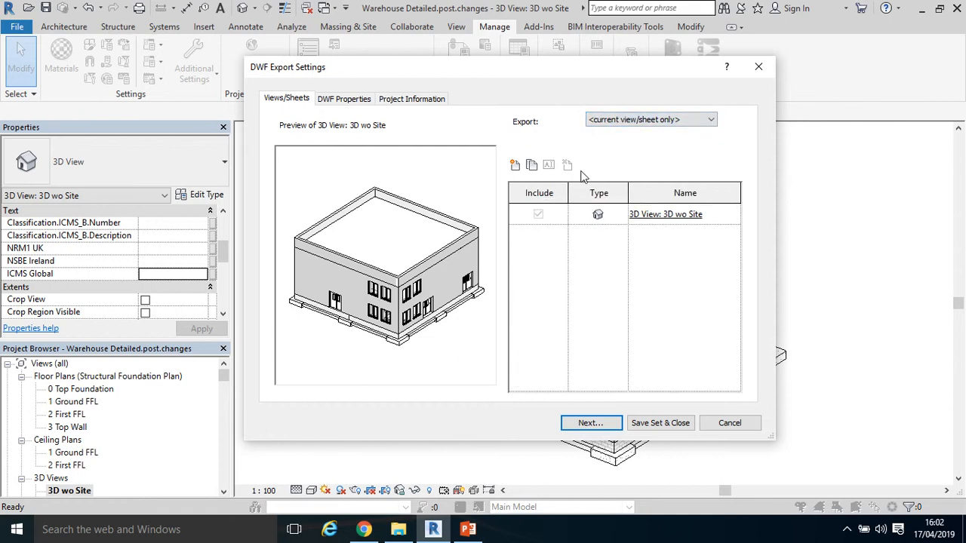
mouse_move(564, 81)
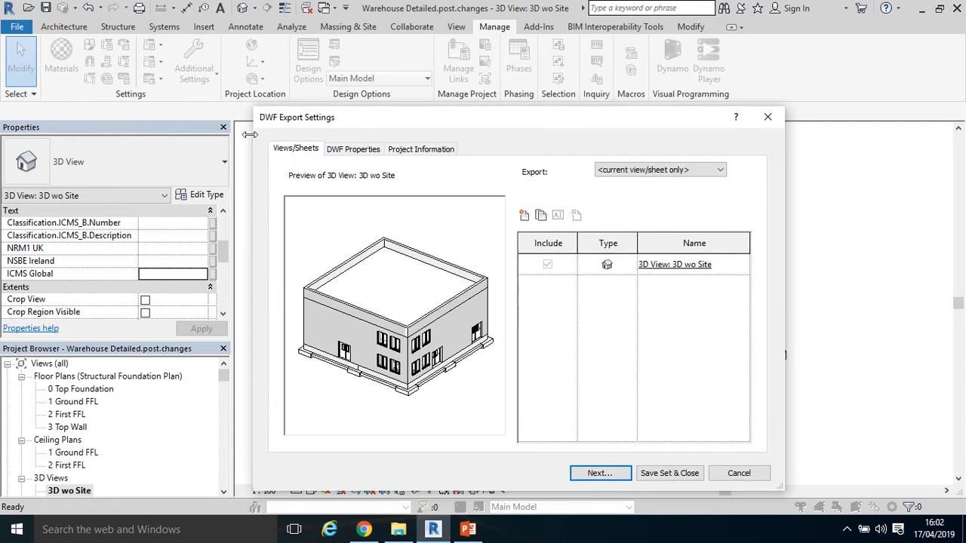
Review DWF Properties, keeping element data, rooms/spaces/areas layer and material textures included.
click(354, 149)
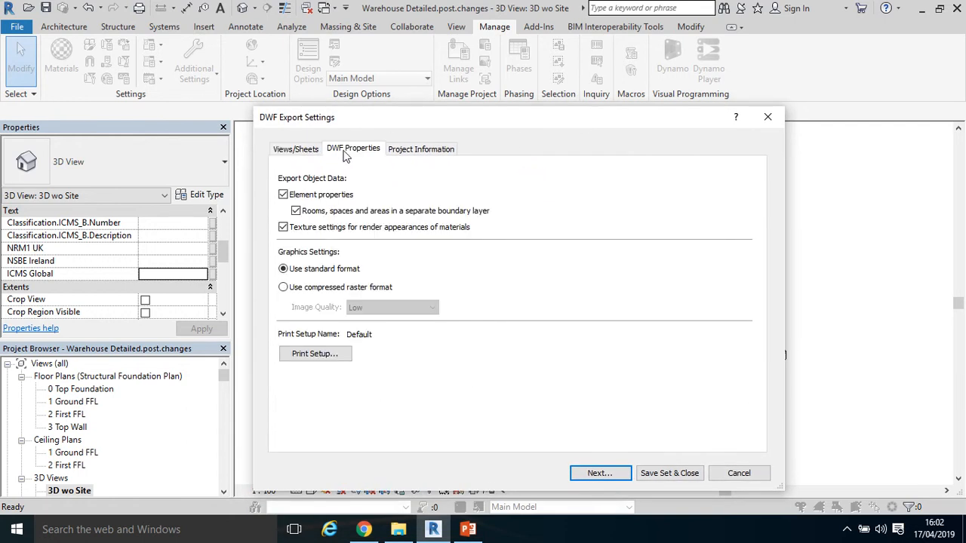
click(296, 211)
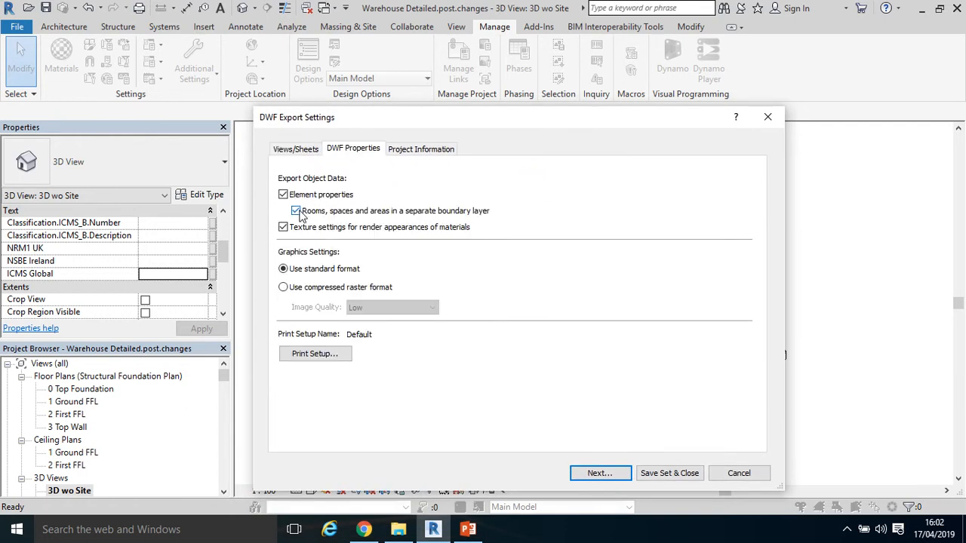
mouse_move(359, 218)
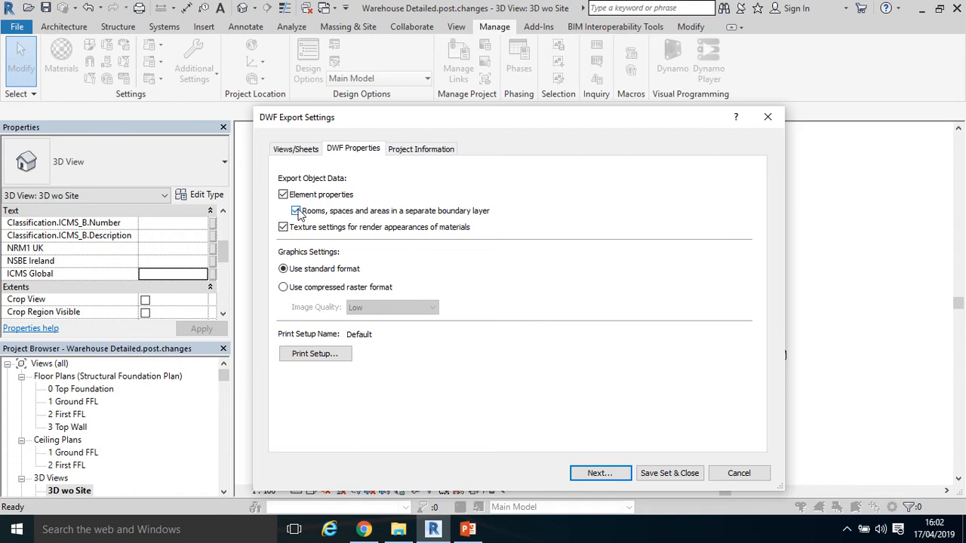
click(284, 211)
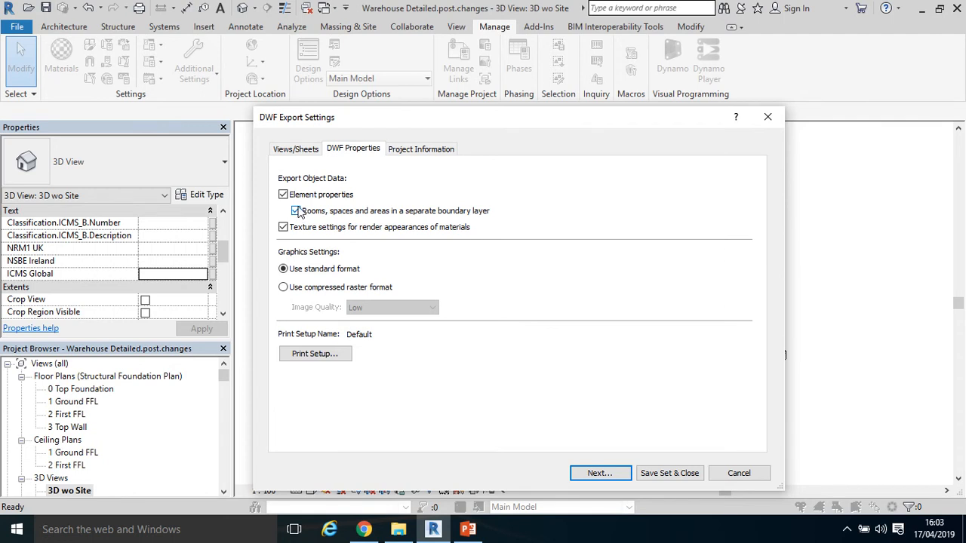
click(296, 149)
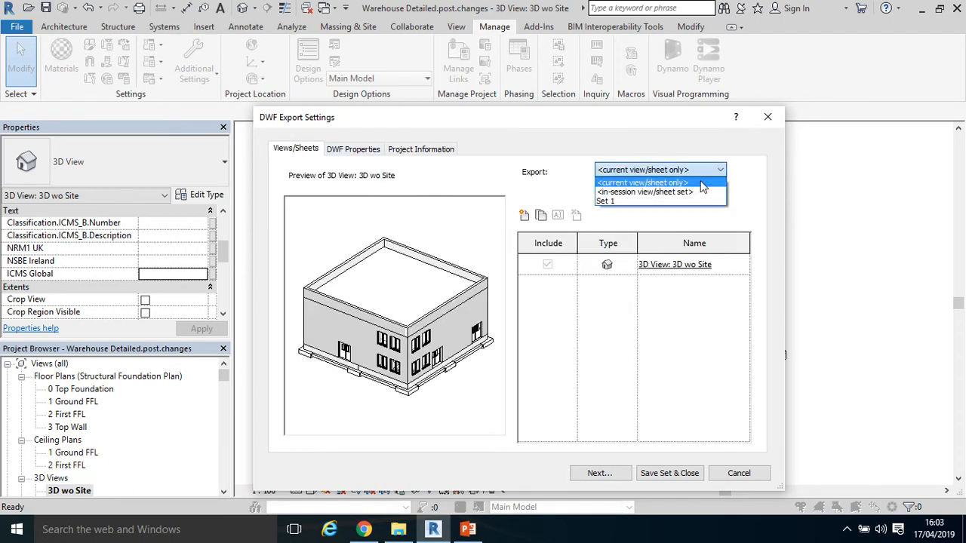
Switch the DWF export to the in-session set listing all views in the model.
click(646, 192)
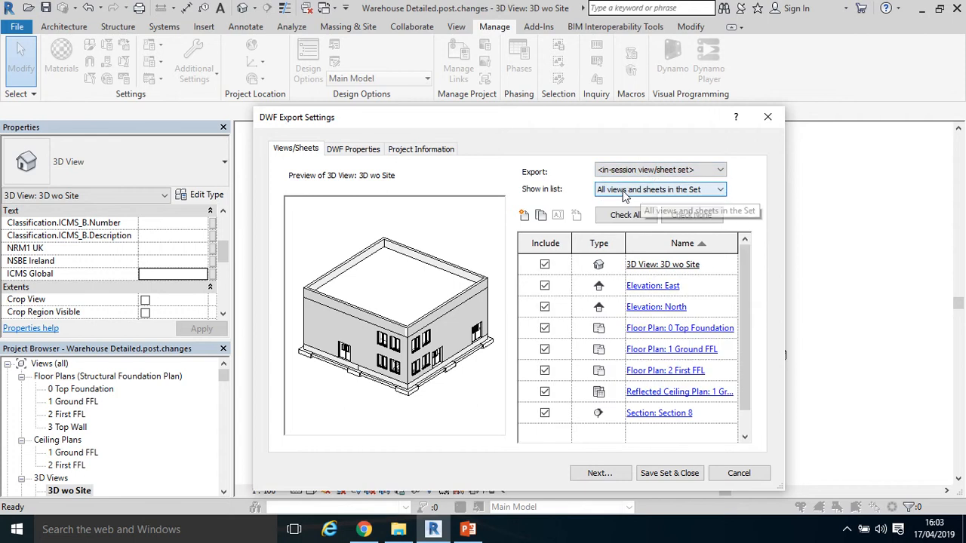
click(658, 190)
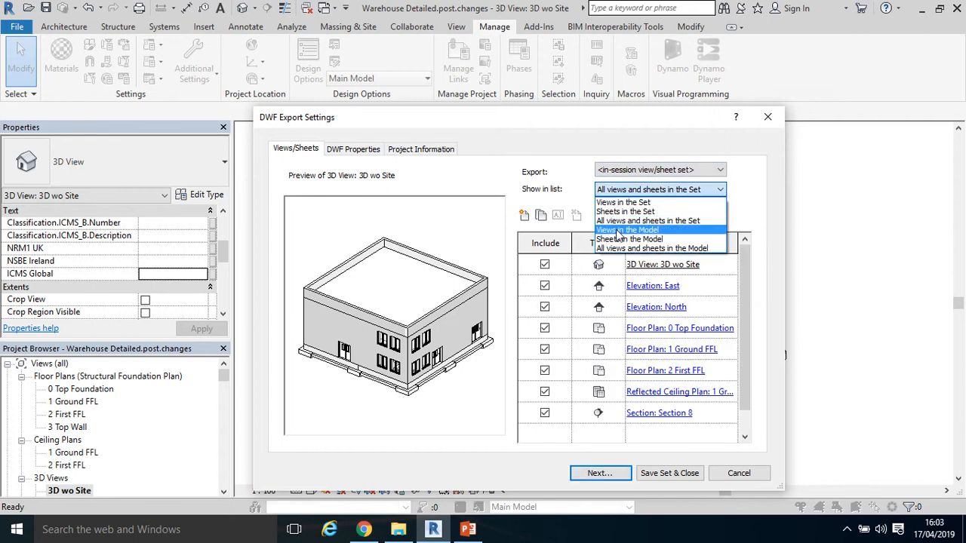
click(628, 229)
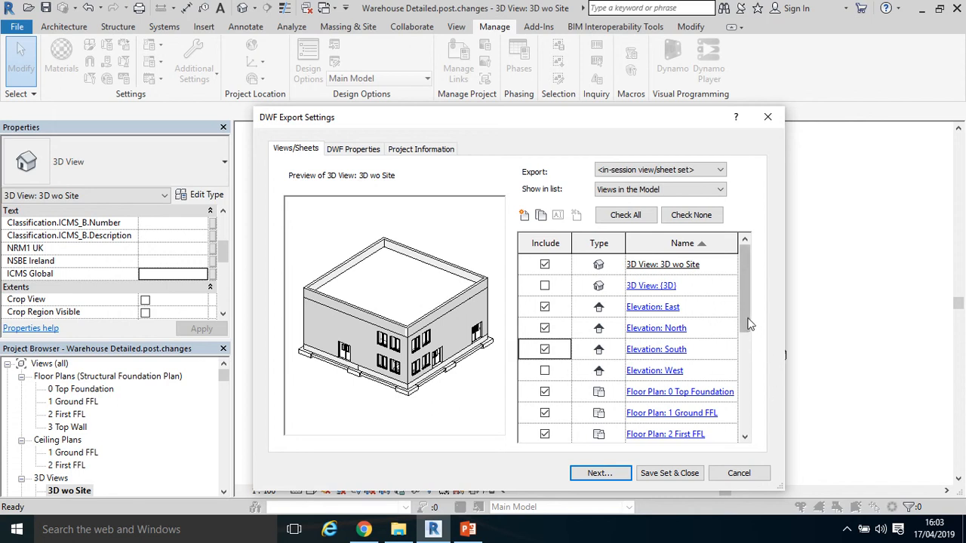
Tick the elevations, floor plans, ceiling plans and section to include alongside the 3D site view.
scroll(down, 3)
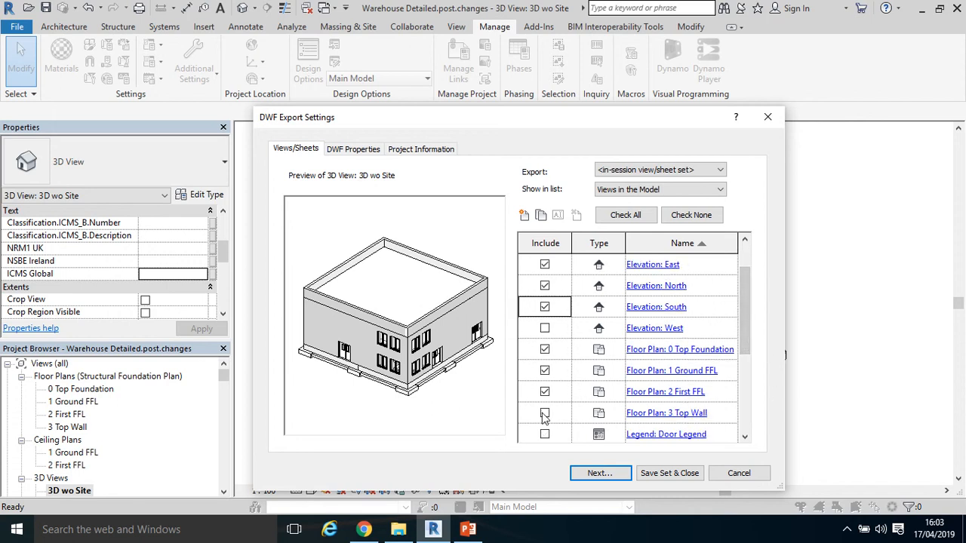
scroll(down, 3)
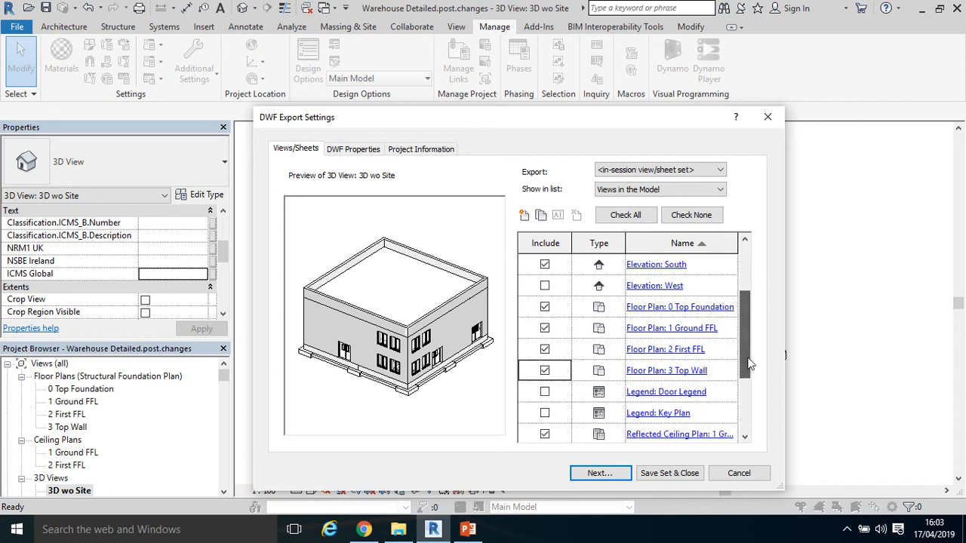
scroll(down, 3)
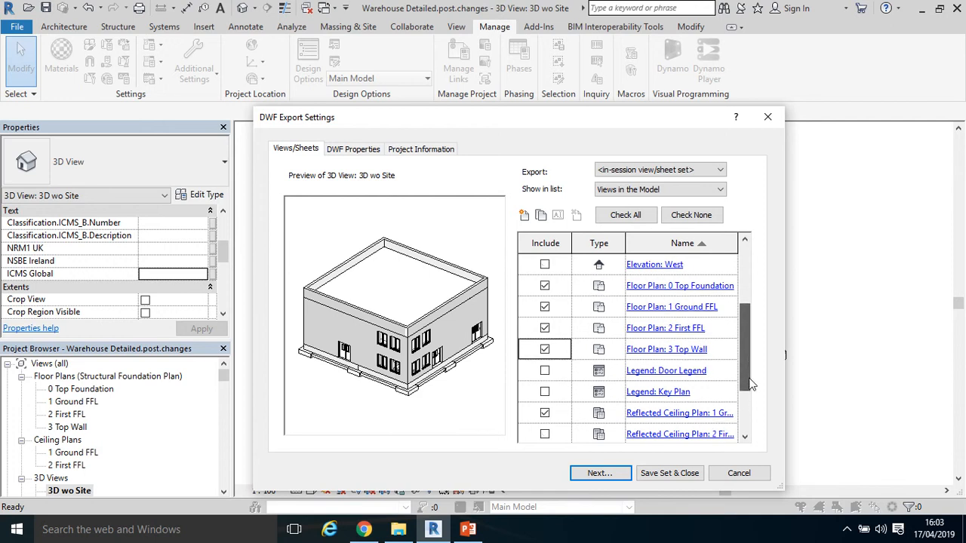
scroll(down, 3)
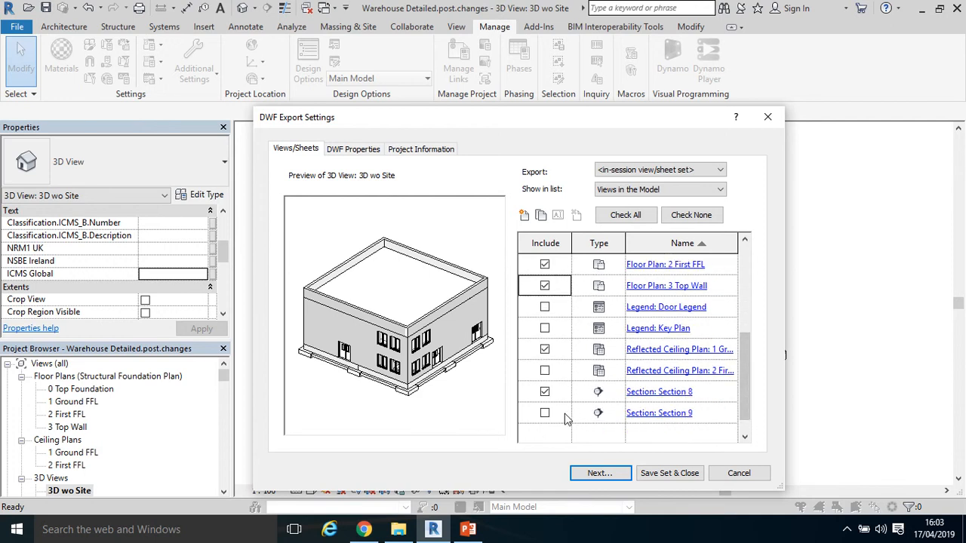
click(543, 413)
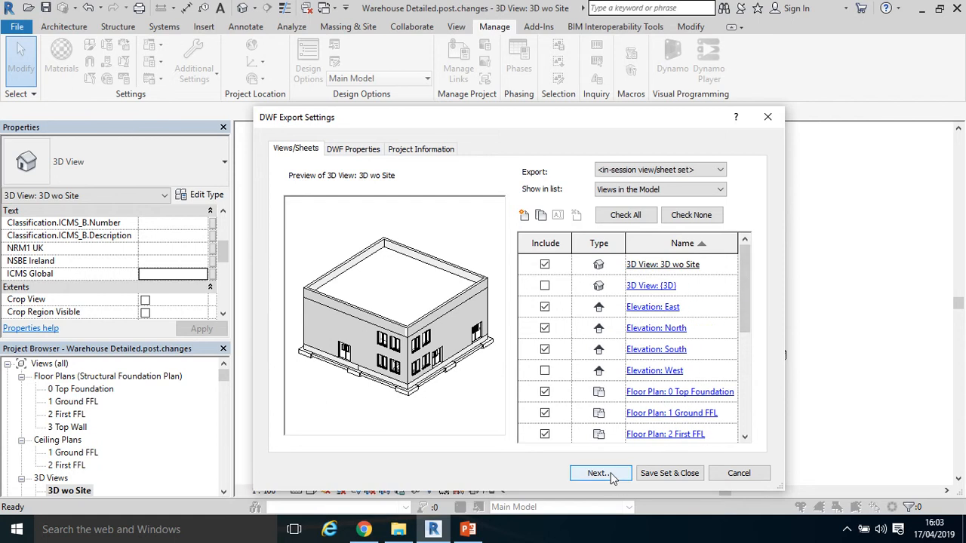
Name the DWFx file Warehouse Detailed-post-changes.export.17.04.19 on the Desktop.
click(598, 474)
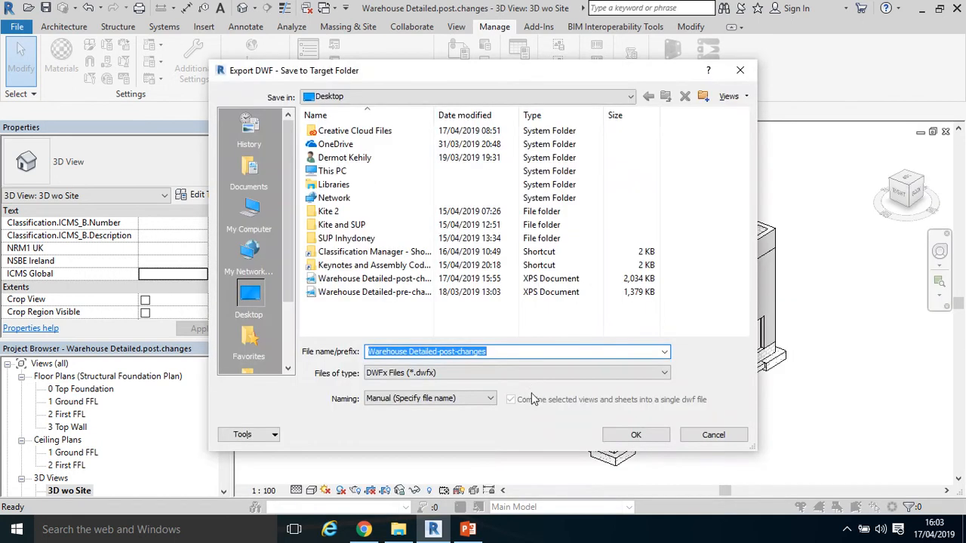
click(501, 352)
text(.export.17.04)
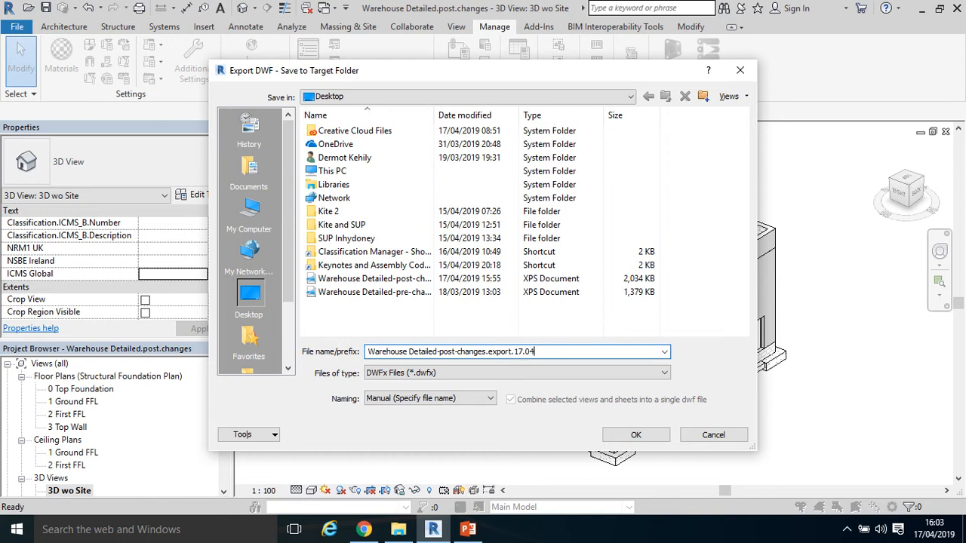
text(.)
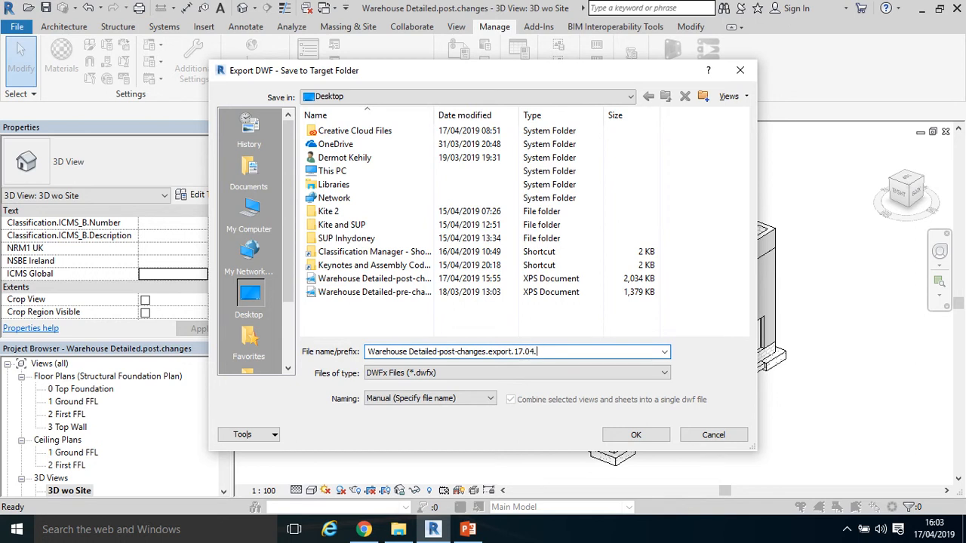
text(19)
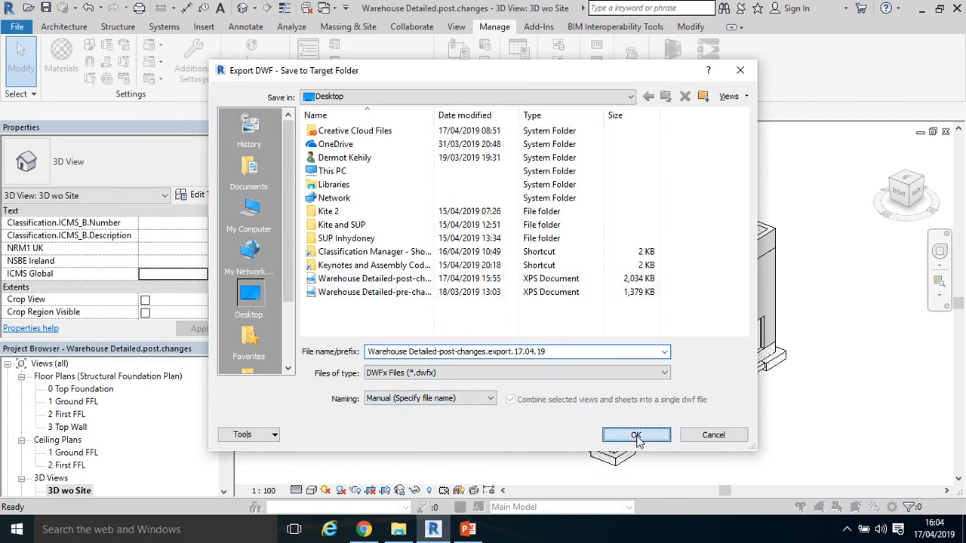
Write the DWFx export to the Desktop and view the resulting file there.
click(635, 434)
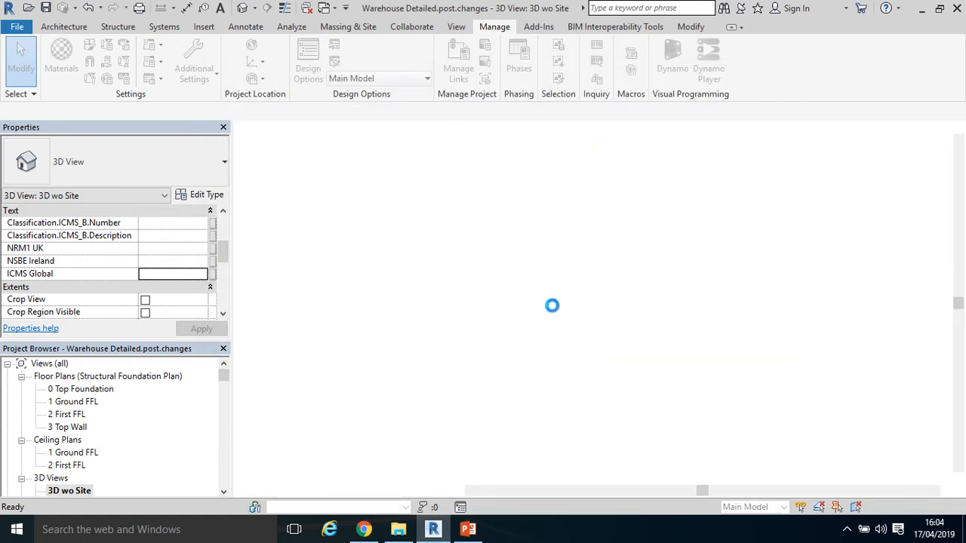
double_click(69, 490)
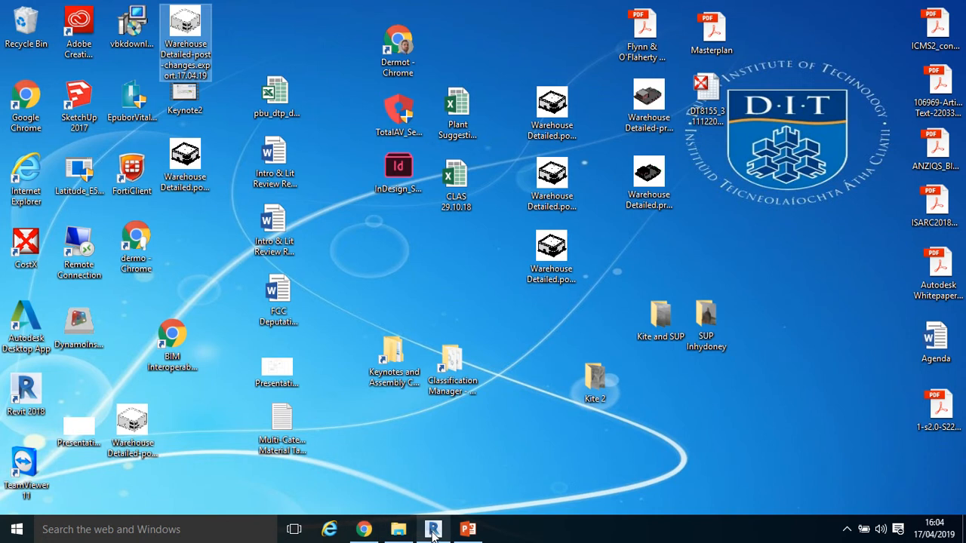
Return to the warehouse model and bring up Revit's export format list again.
click(431, 528)
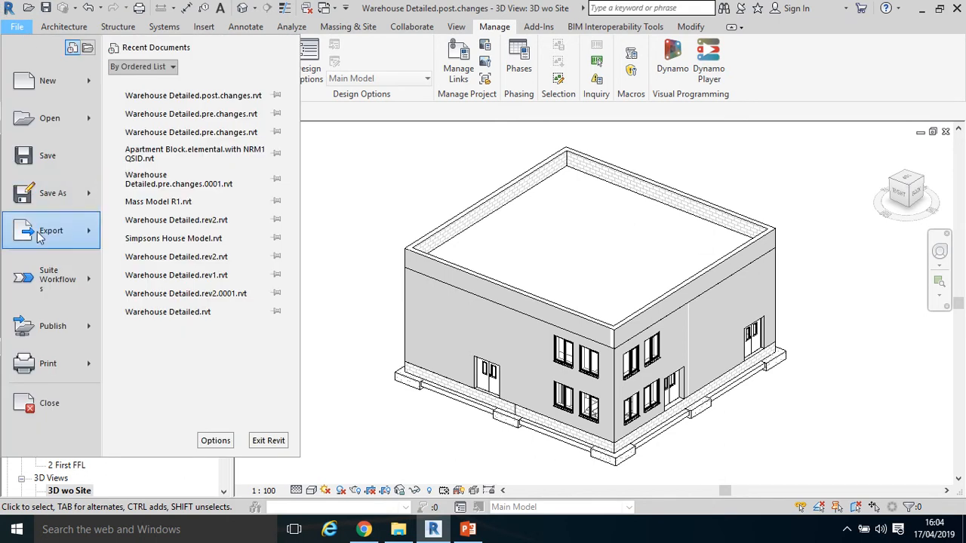
click(51, 229)
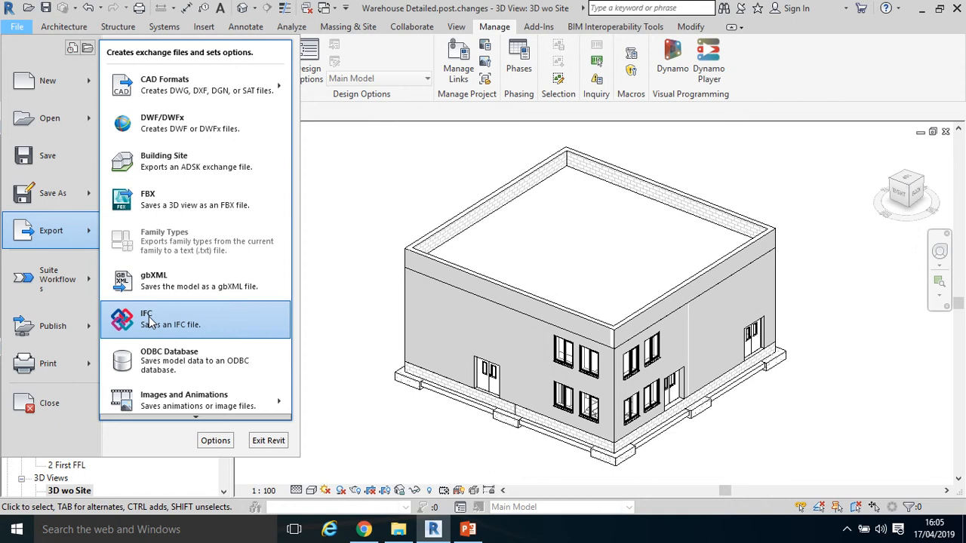
Begin an IFC export, defaulting to IFC 2x3 Coordination View 2.0 on the Desktop.
click(151, 318)
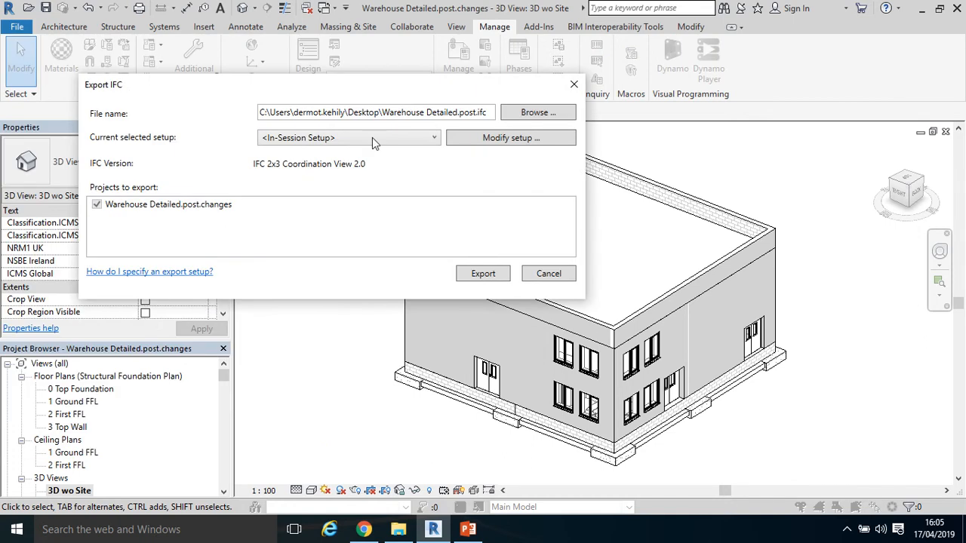
mouse_move(380, 163)
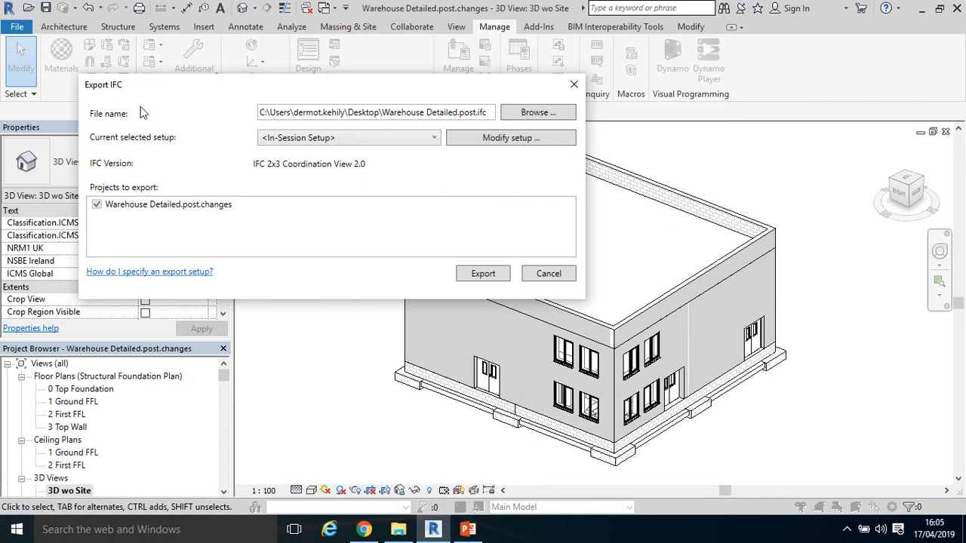
mouse_move(145, 161)
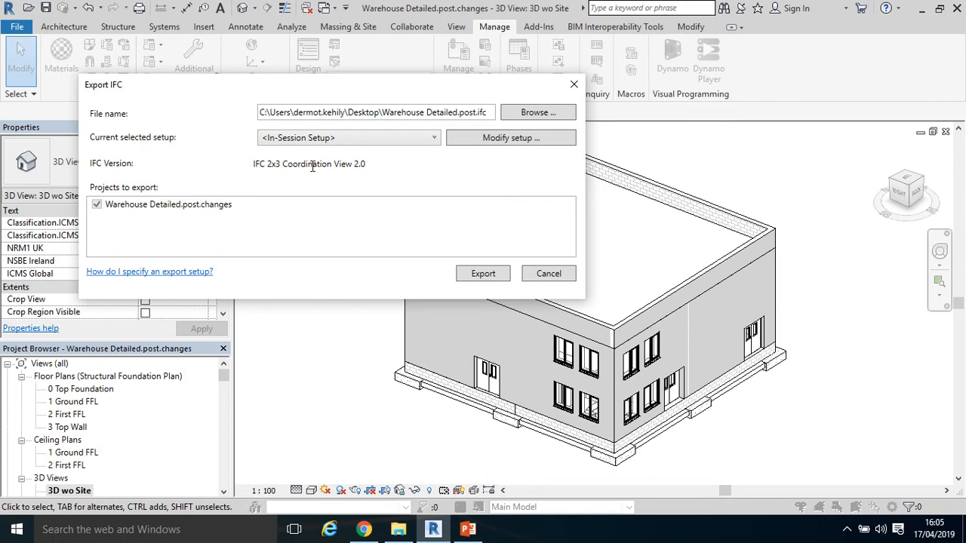
mouse_move(263, 160)
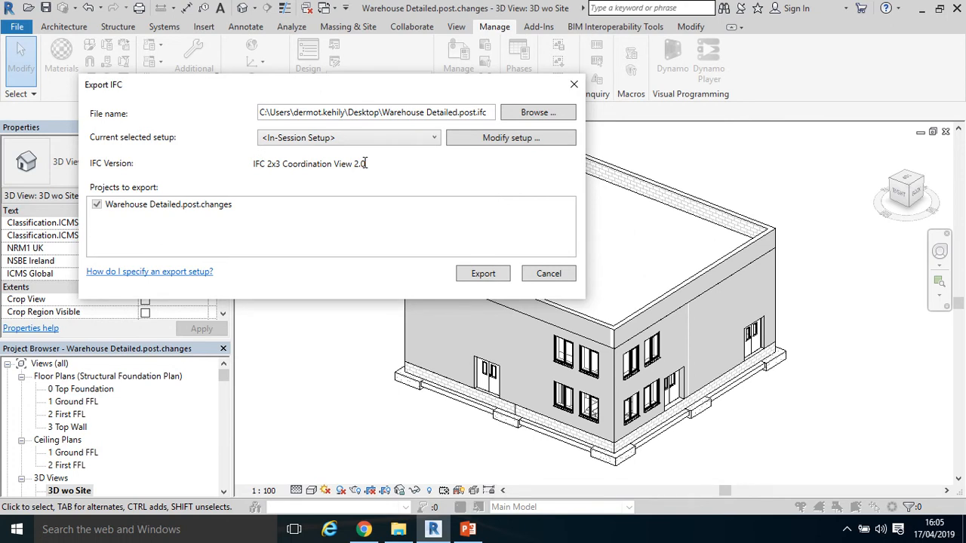
mouse_move(392, 163)
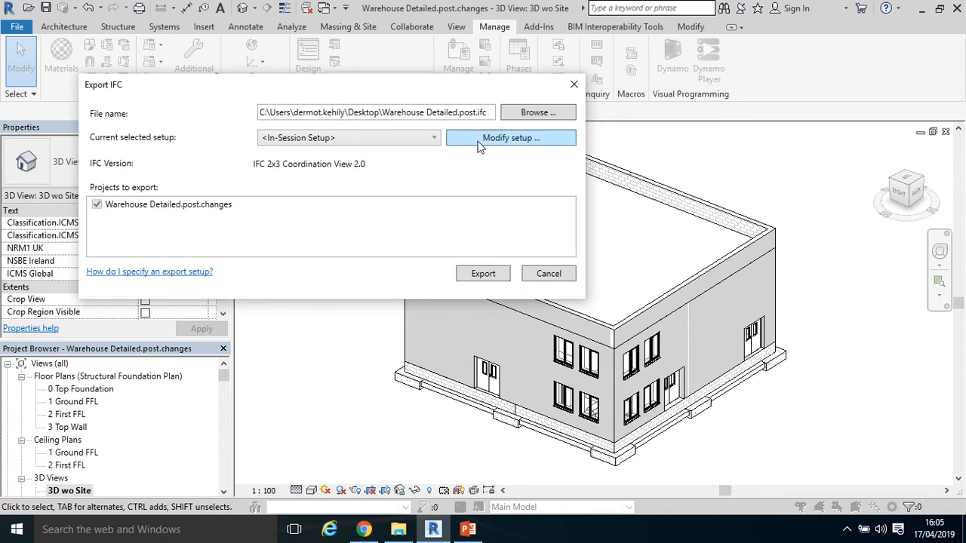
In the IFC setup, include Revit property sets and base quantities.
click(510, 137)
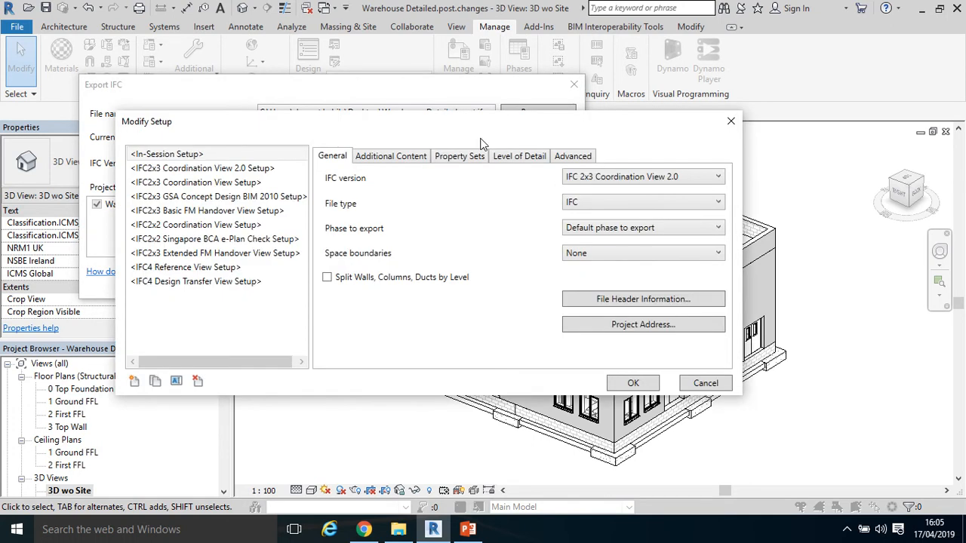
click(166, 154)
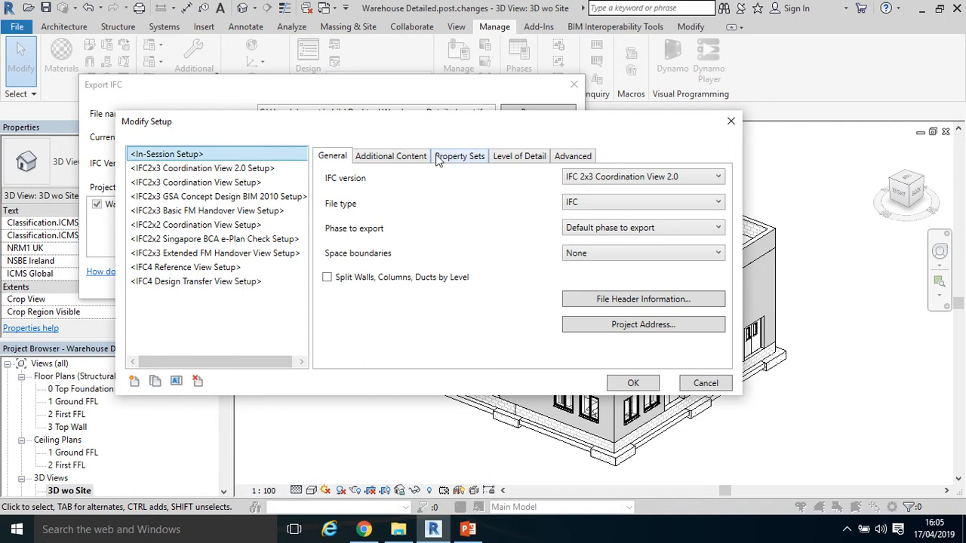
click(459, 155)
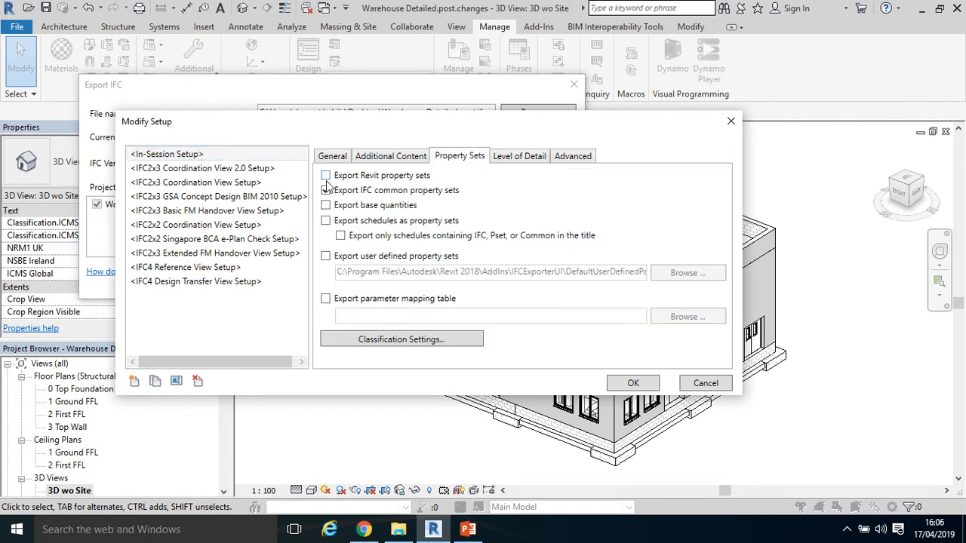
click(326, 175)
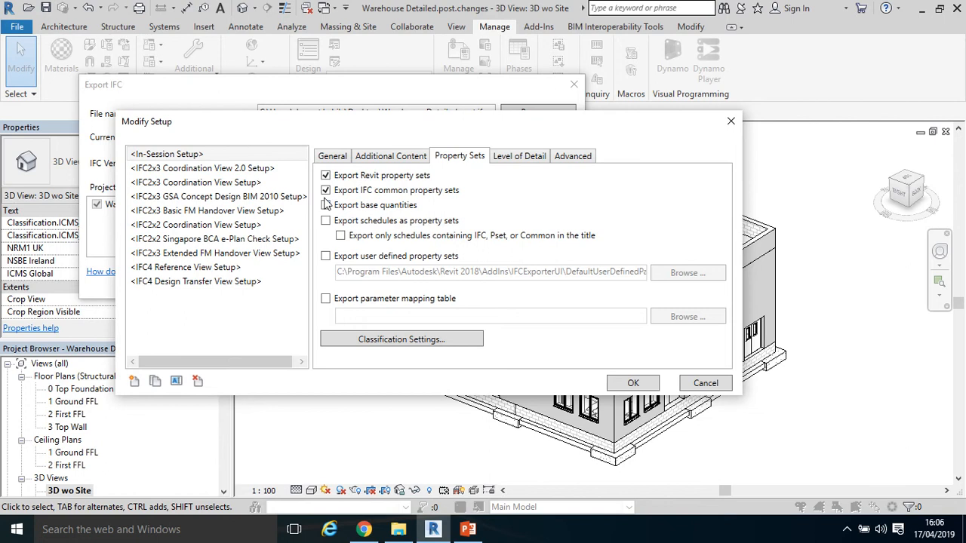
click(325, 205)
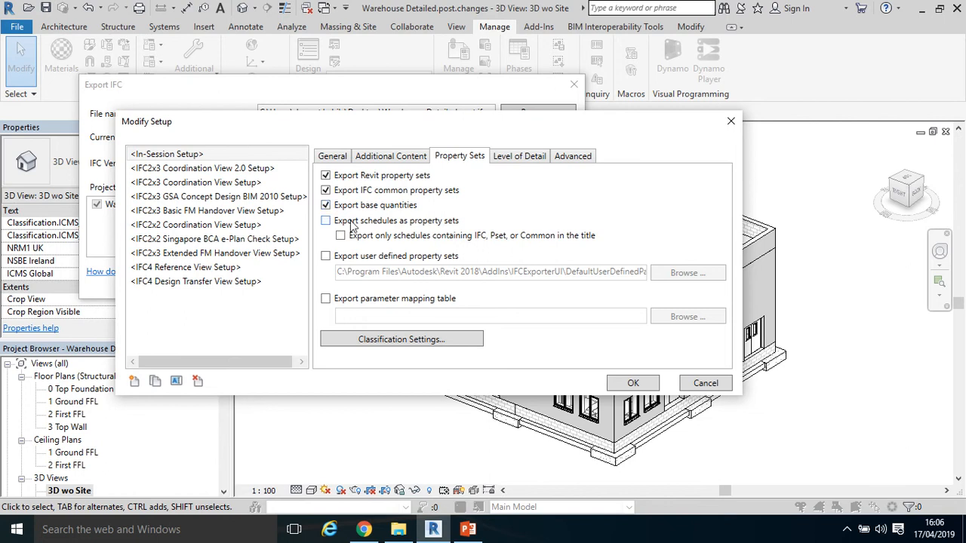
Set geometry level of detail, export parts as building elements, and review remaining setup pages.
click(520, 155)
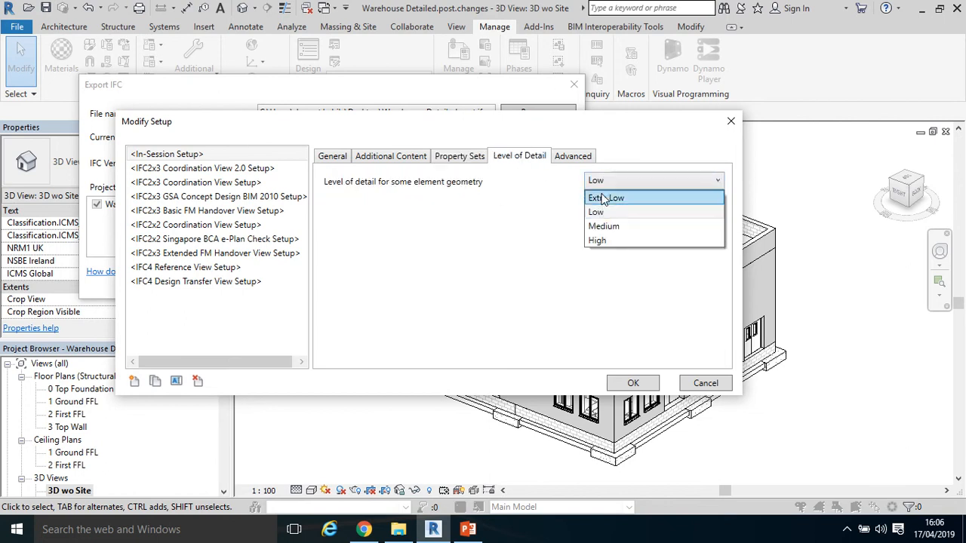
click(571, 155)
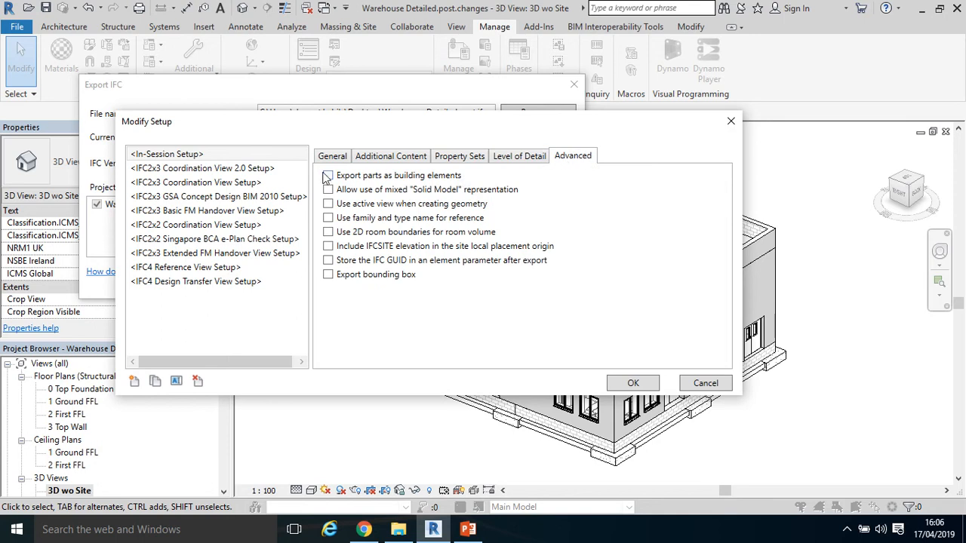
click(329, 175)
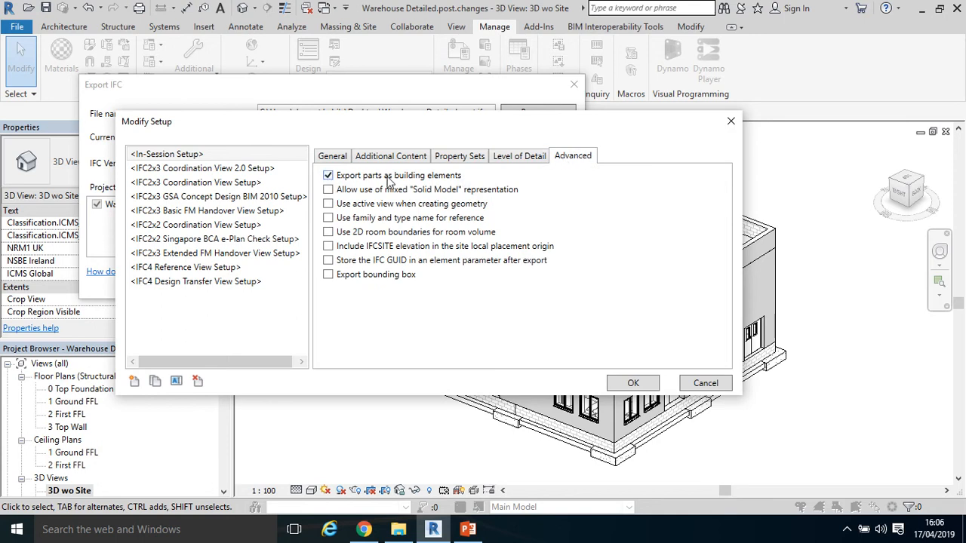
mouse_move(489, 168)
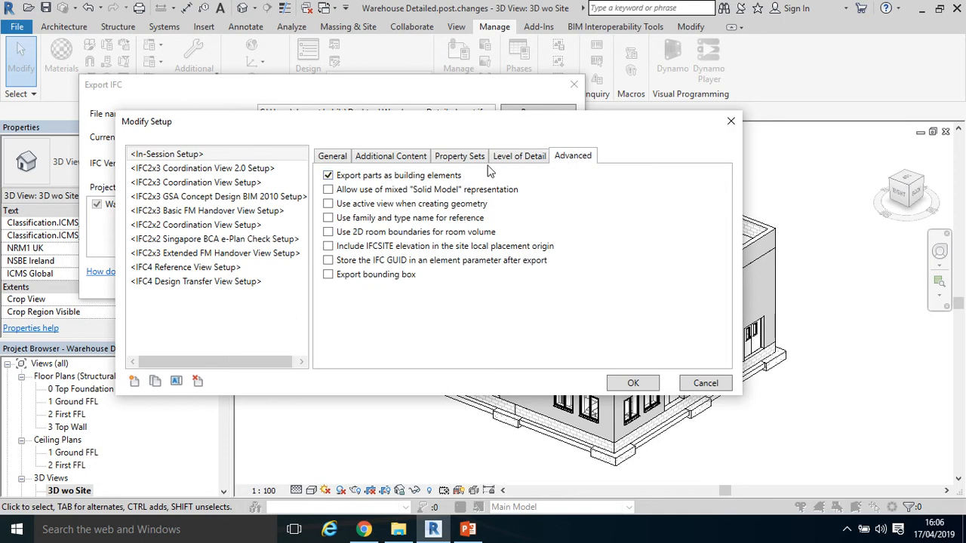
click(458, 156)
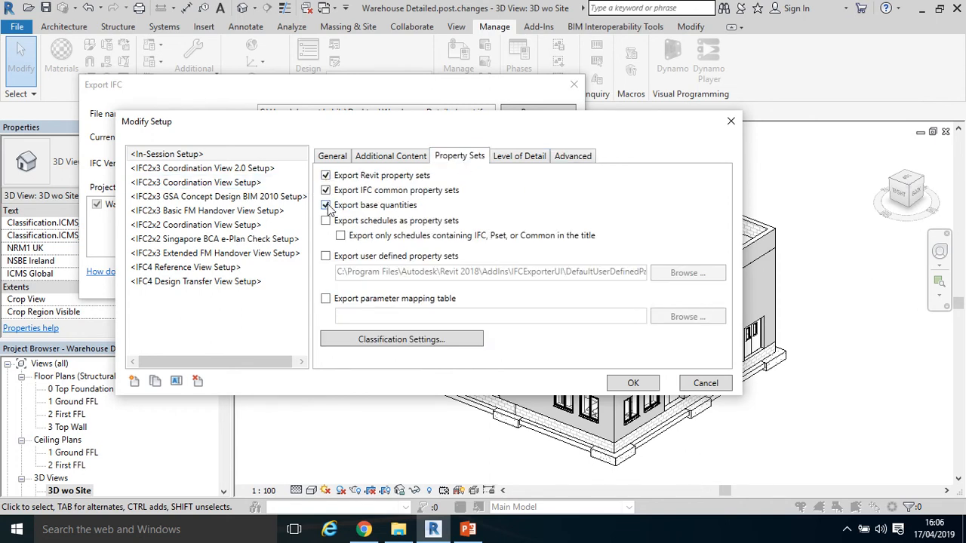
click(391, 156)
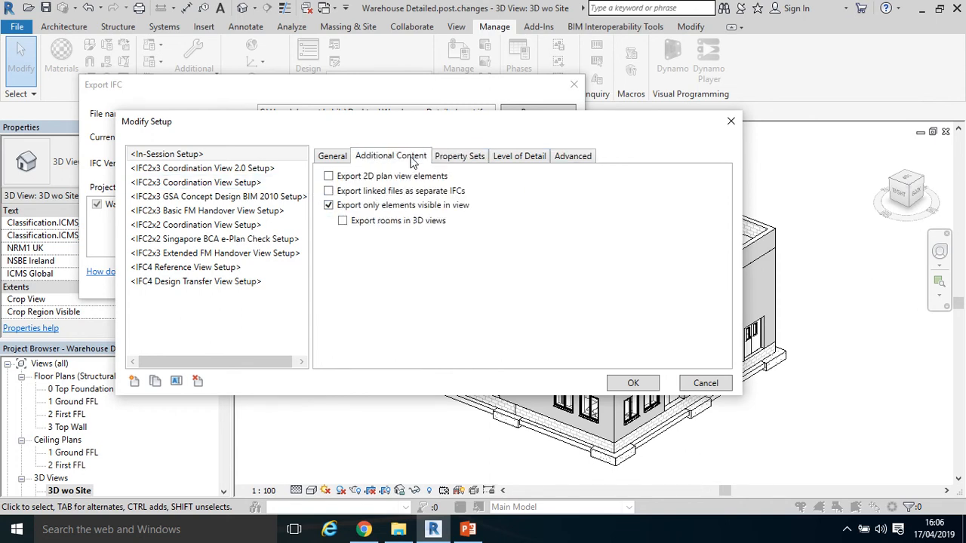
click(332, 156)
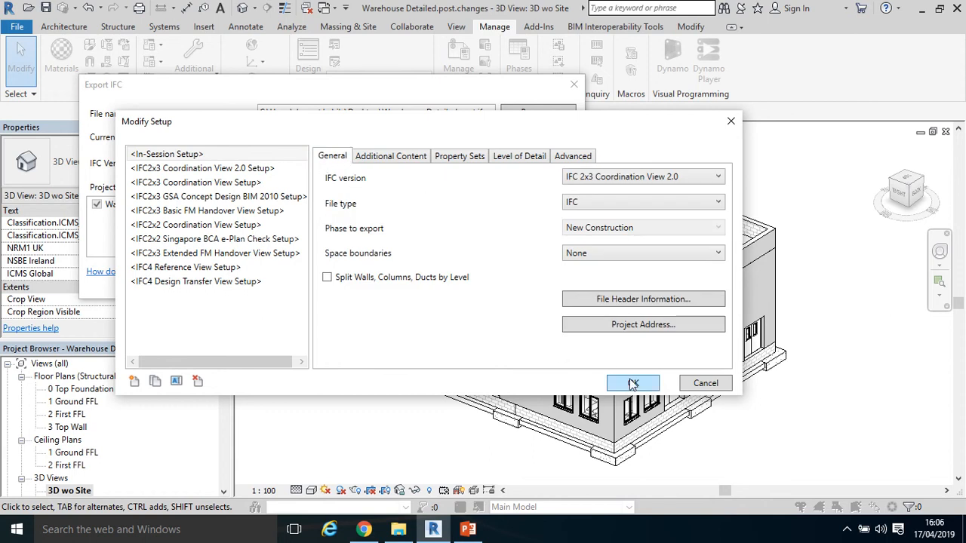
Confirm the setup and save the export as Warehouse Detailed.post.ifcexport on the Desktop.
click(632, 383)
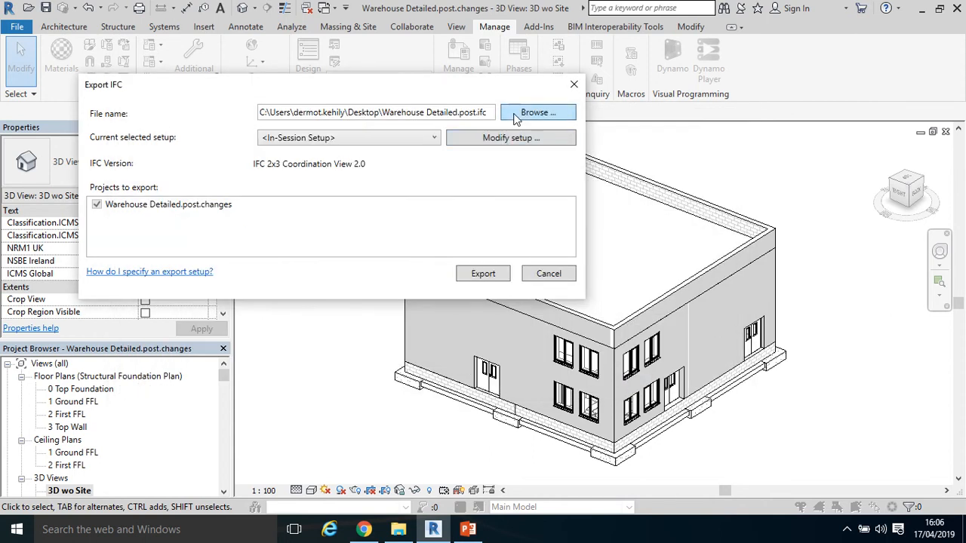
click(538, 111)
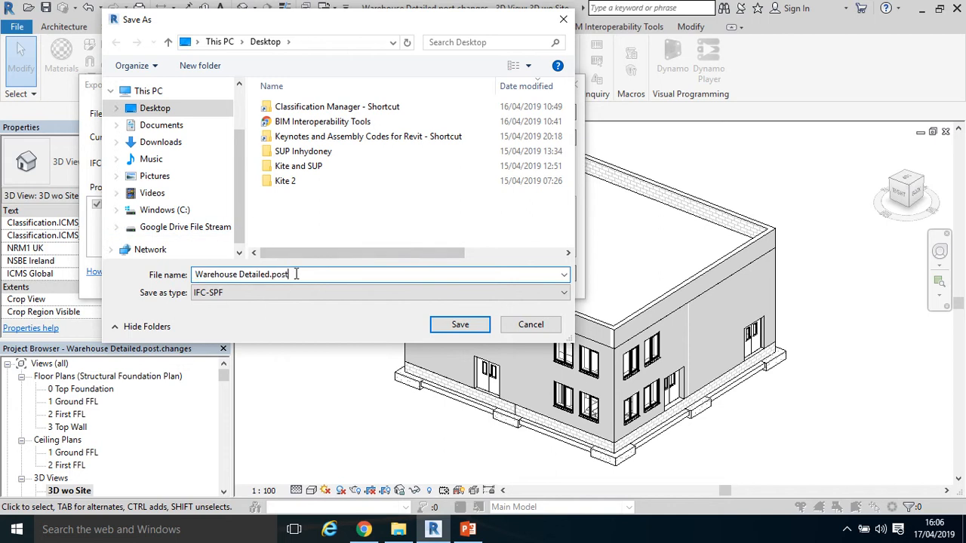
text(ifcexport)
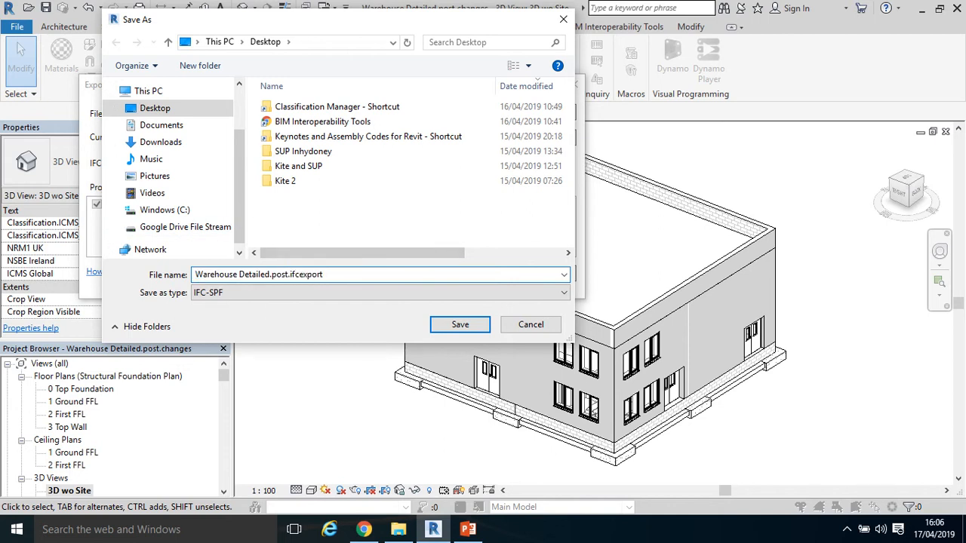
mouse_move(253, 184)
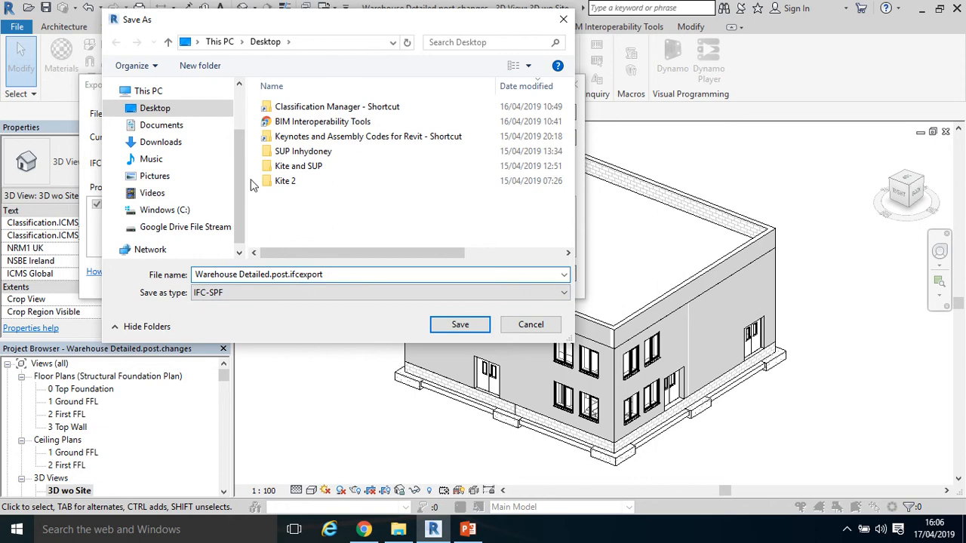
click(154, 108)
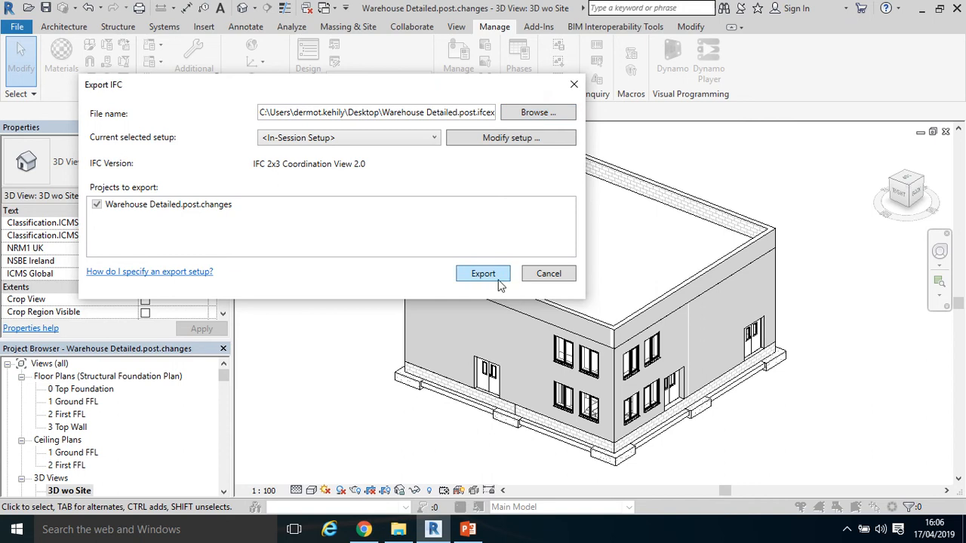
click(483, 273)
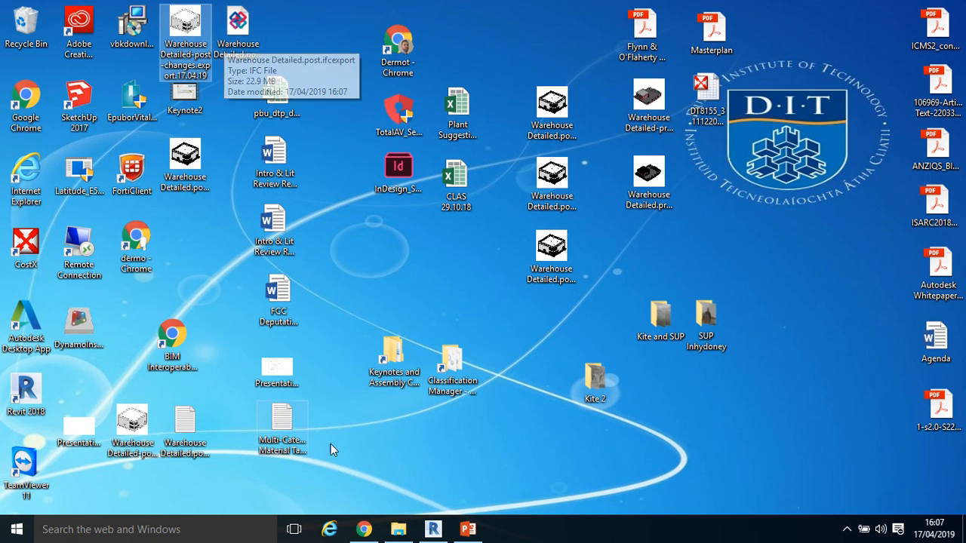
mouse_move(406, 482)
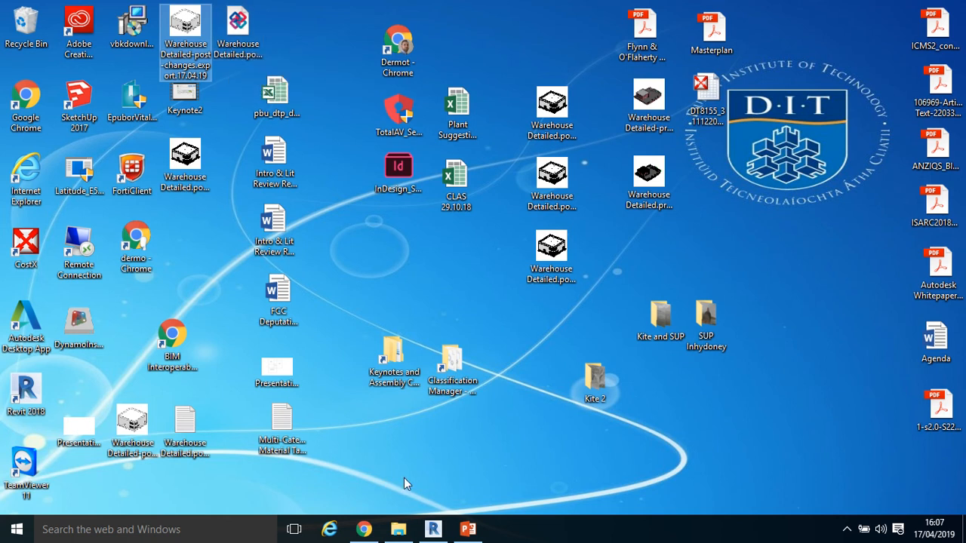